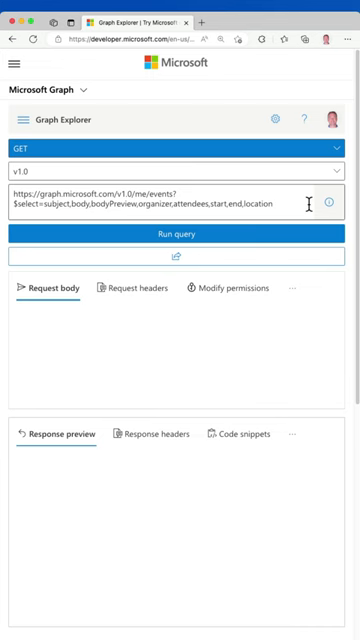
# - Run the GET /me/events query and review the returned JSON event list
pyautogui.click(180, 234)
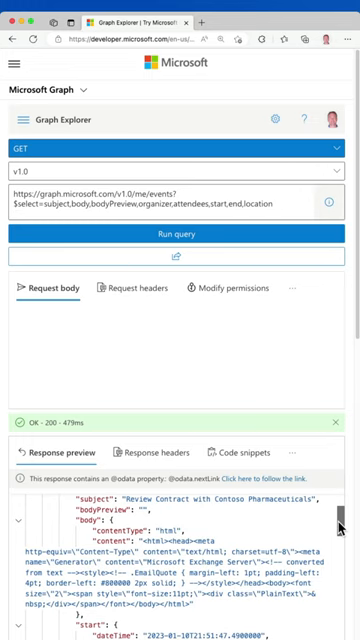
pyautogui.scroll(-3)
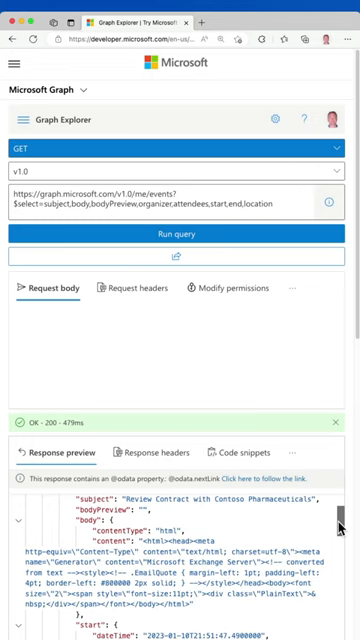